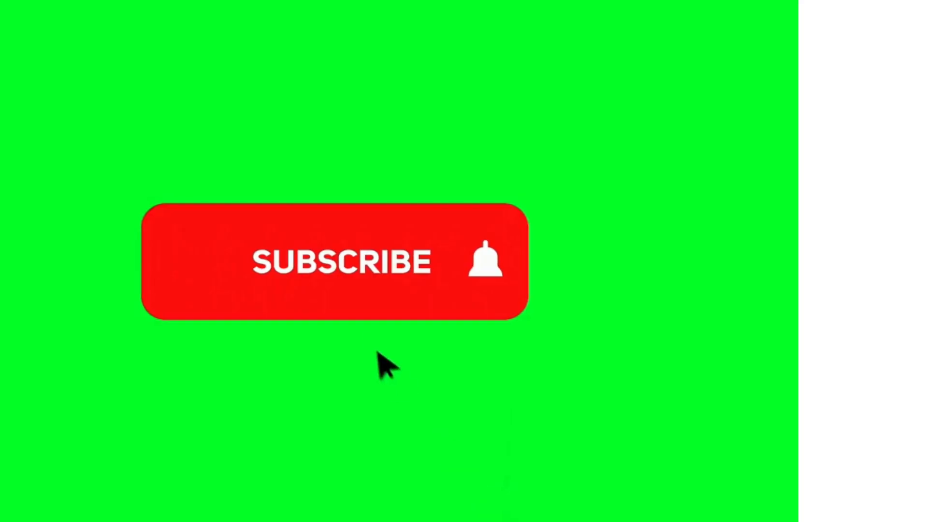
Step: Subscribe on the red button so it shows grey SUBSCRIBED with the notification bell active
{"action": "left_click", "coordinate": [334, 262]}
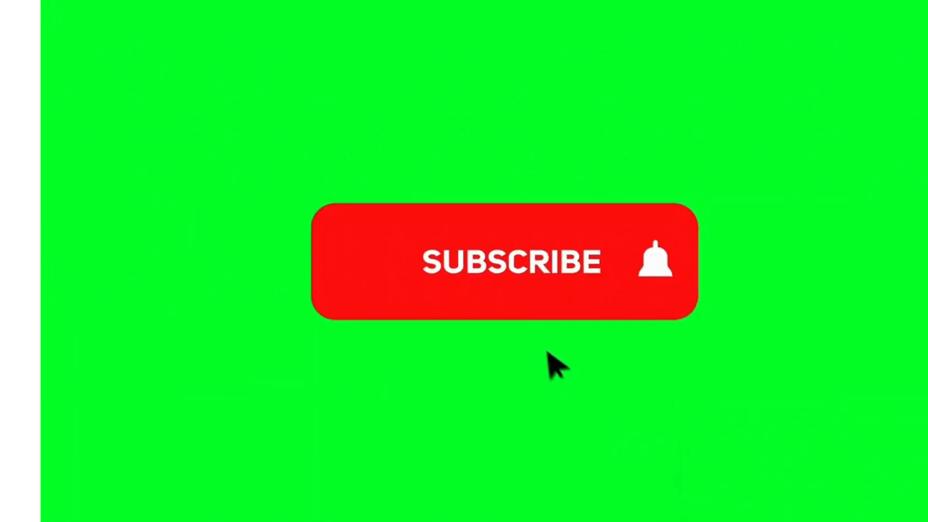
{"action": "left_click", "coordinate": [505, 262]}
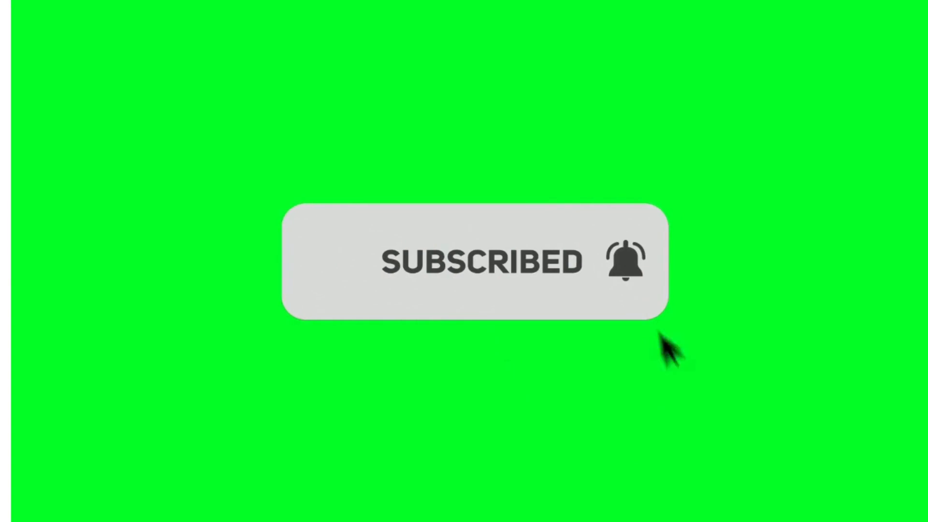